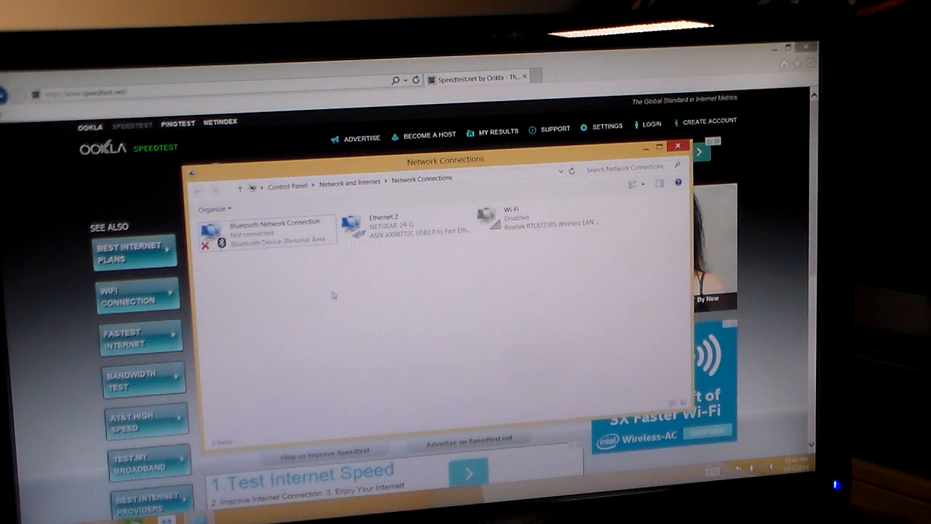
Step: Check the Ethernet 2 wired adapter, then close Network Connections for the Start screen
{"action": "left_click", "coordinate": [404, 226]}
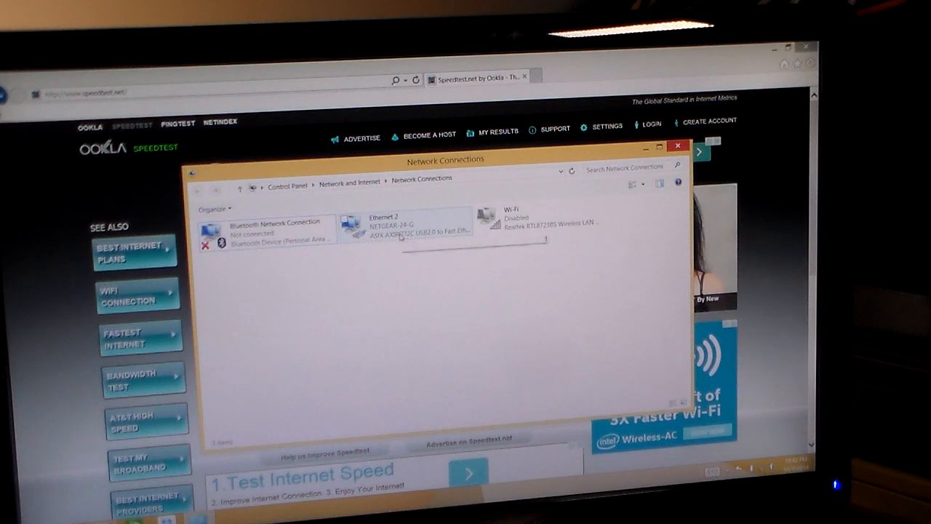
{"action": "mouse_move", "coordinate": [403, 233]}
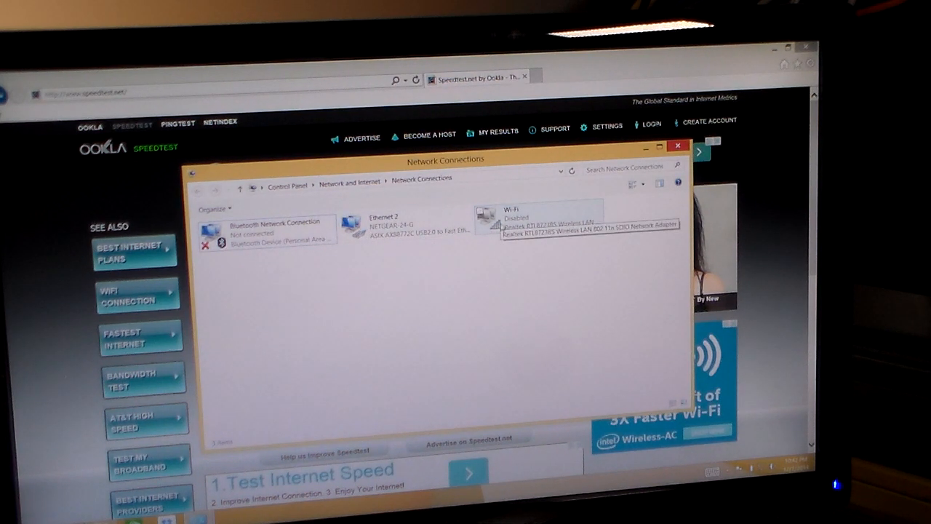
{"action": "mouse_move", "coordinate": [482, 260]}
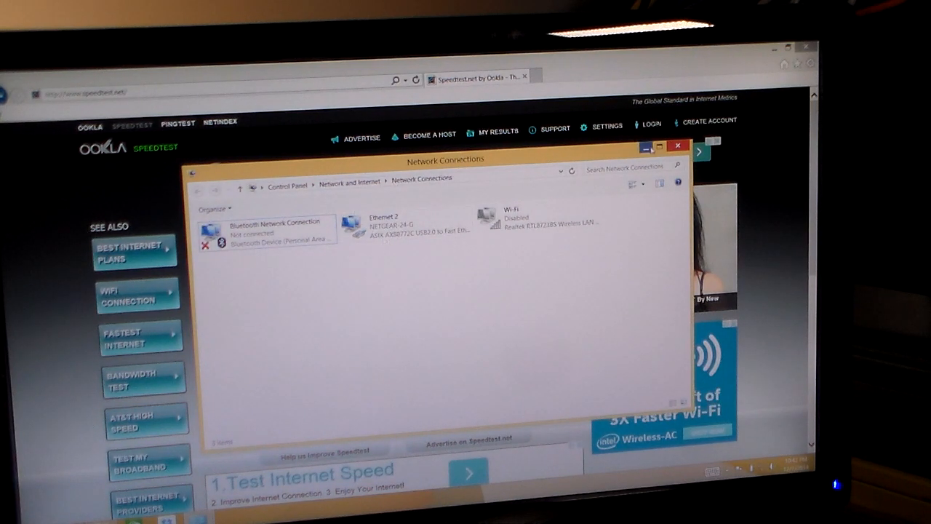
{"action": "left_click", "coordinate": [678, 145]}
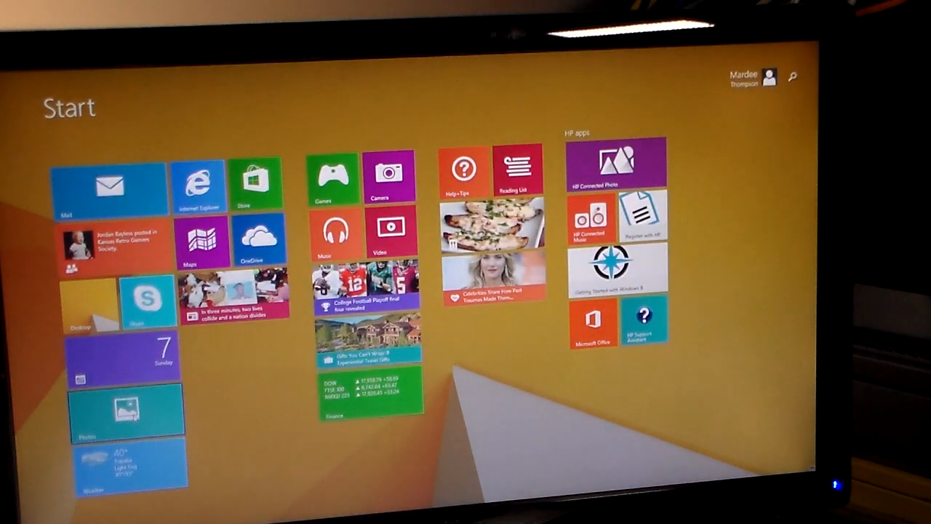
Step: Search 'battery' and open 'Show or hide battery icon on the taskbar'
{"action": "left_click", "coordinate": [798, 76]}
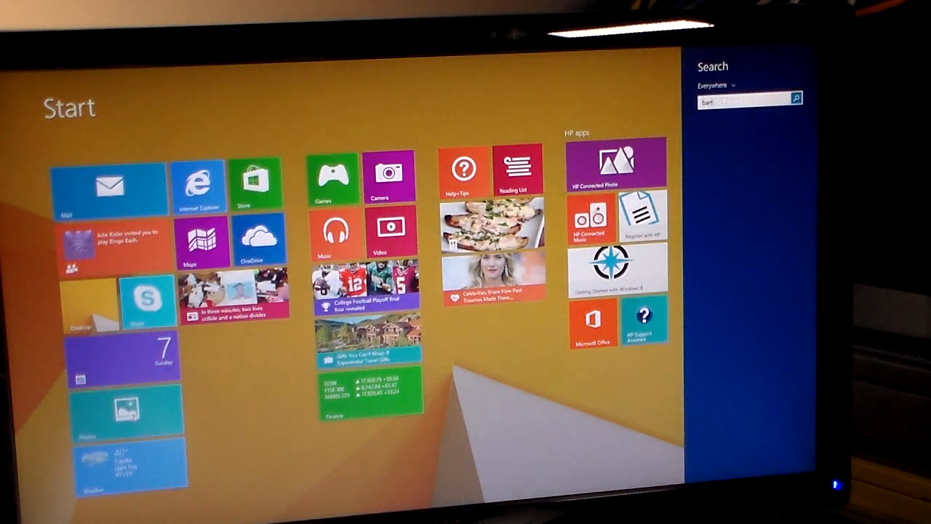
{"action": "type", "text": "bat"}
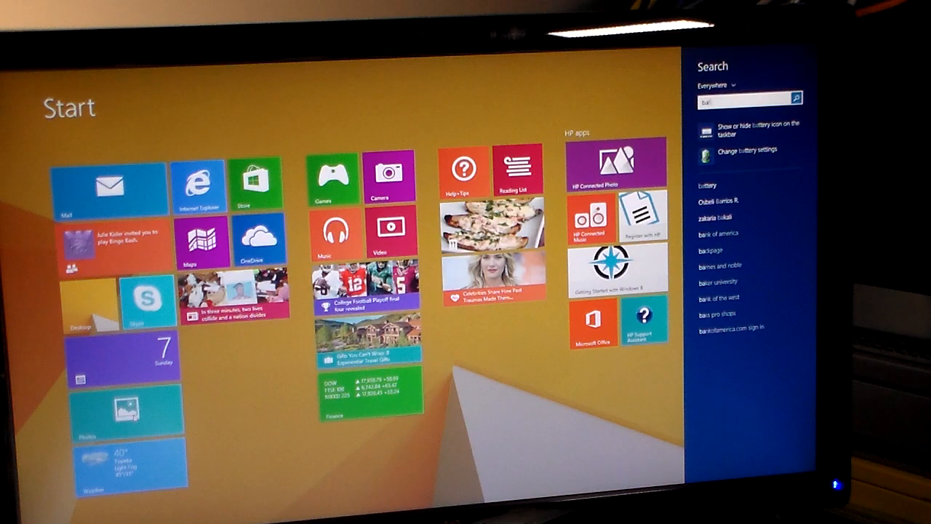
{"action": "type", "text": "ery"}
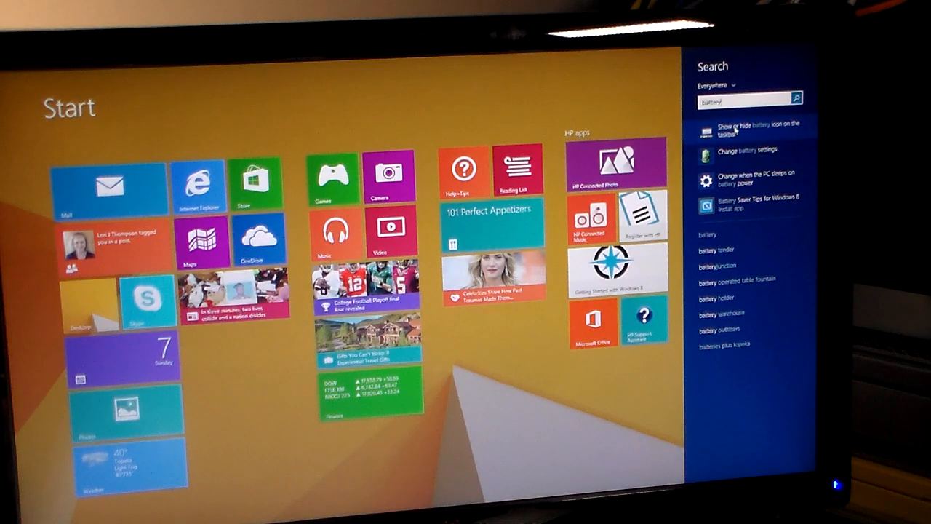
{"action": "left_click", "coordinate": [749, 124]}
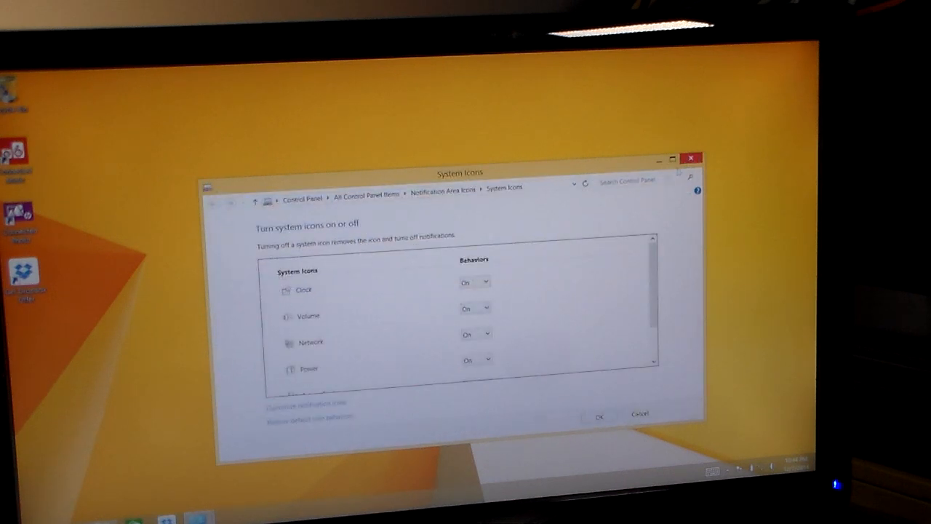
Step: Review Action Center and Input Indicator icons, then cancel System Icons without changes
{"action": "scroll", "scroll_direction": "down", "scroll_amount": 3}
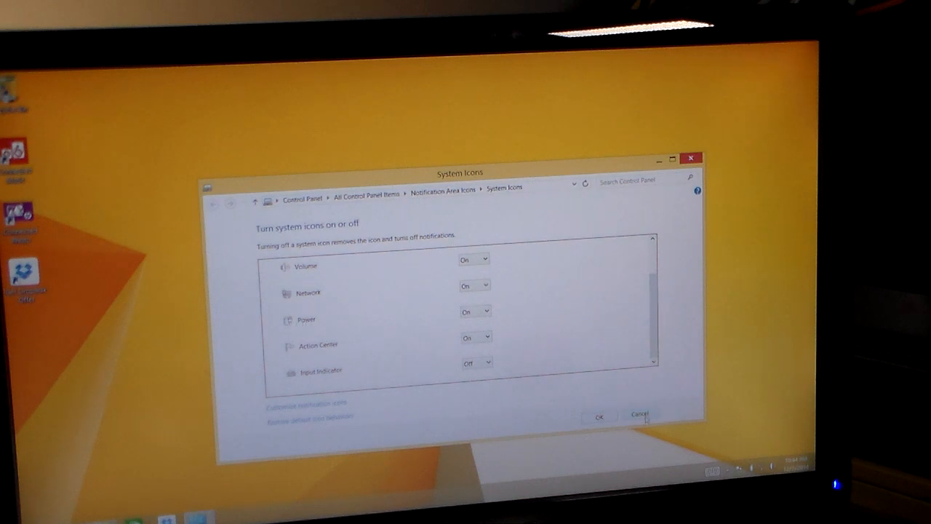
{"action": "left_click", "coordinate": [640, 416]}
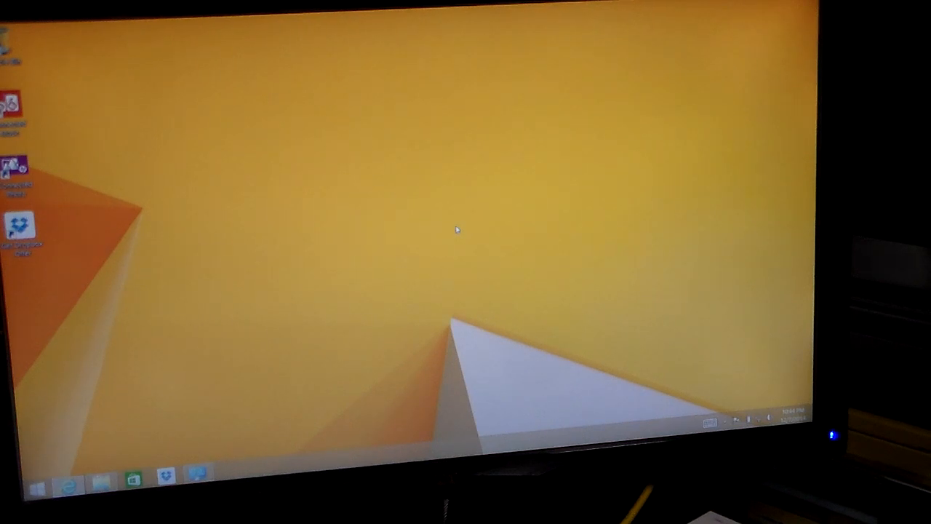
{"action": "mouse_move", "coordinate": [286, 97]}
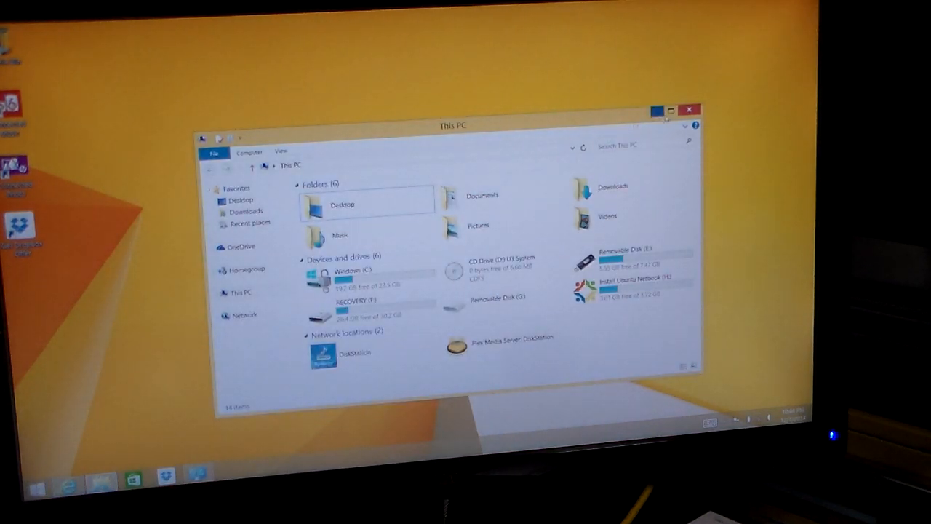
Step: Maximize This PC, select drives D:, H: and E:, and open a removable disk
{"action": "left_click", "coordinate": [671, 109]}
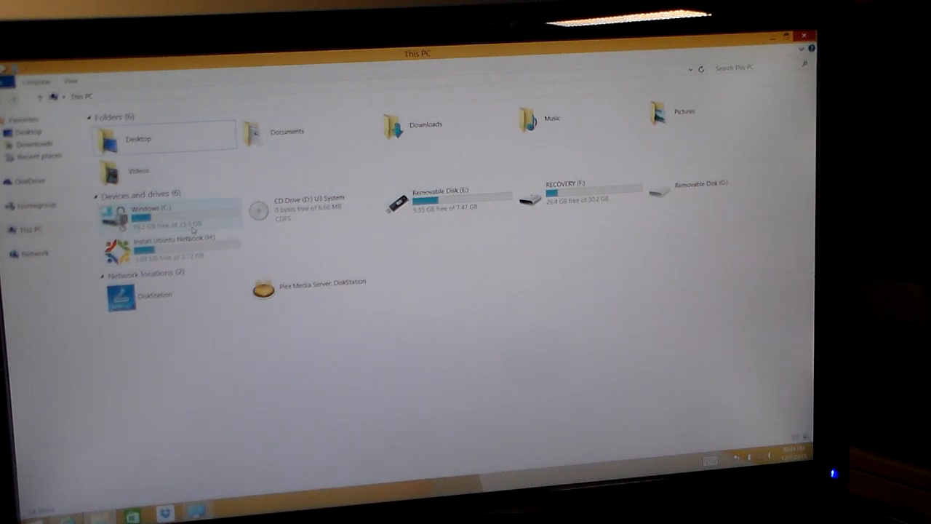
{"action": "mouse_move", "coordinate": [194, 233]}
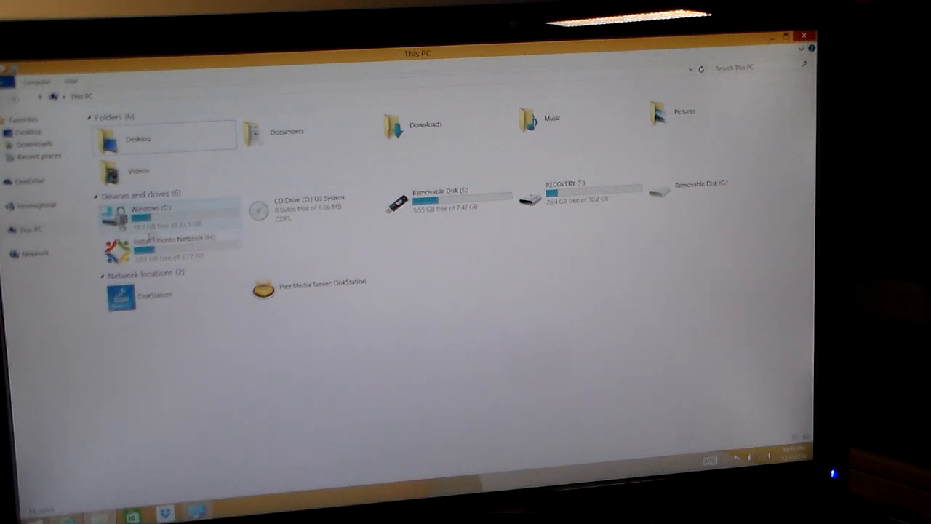
{"action": "mouse_move", "coordinate": [168, 244]}
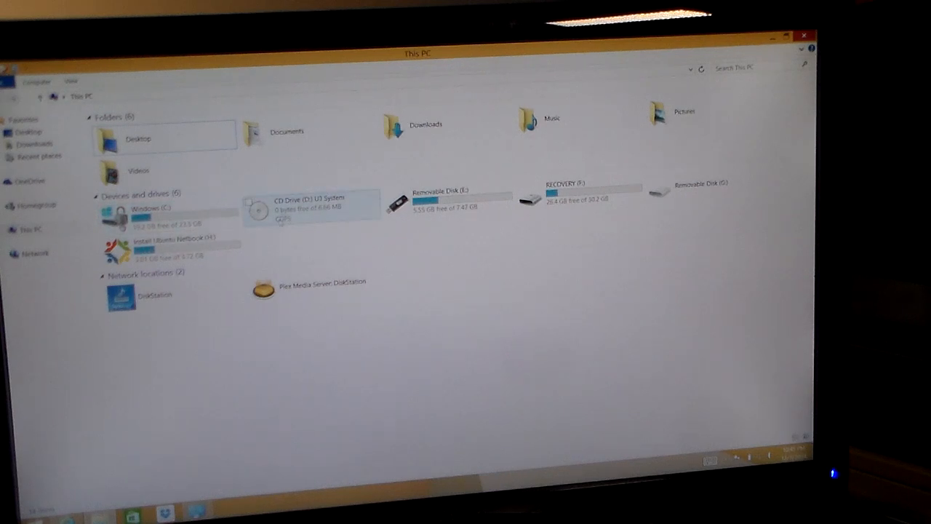
{"action": "left_click", "coordinate": [443, 197]}
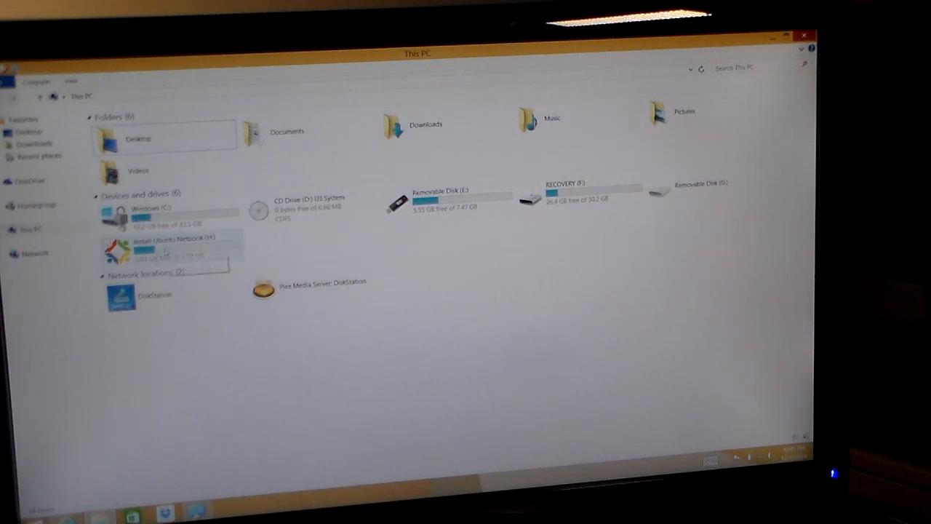
{"action": "mouse_move", "coordinate": [167, 251]}
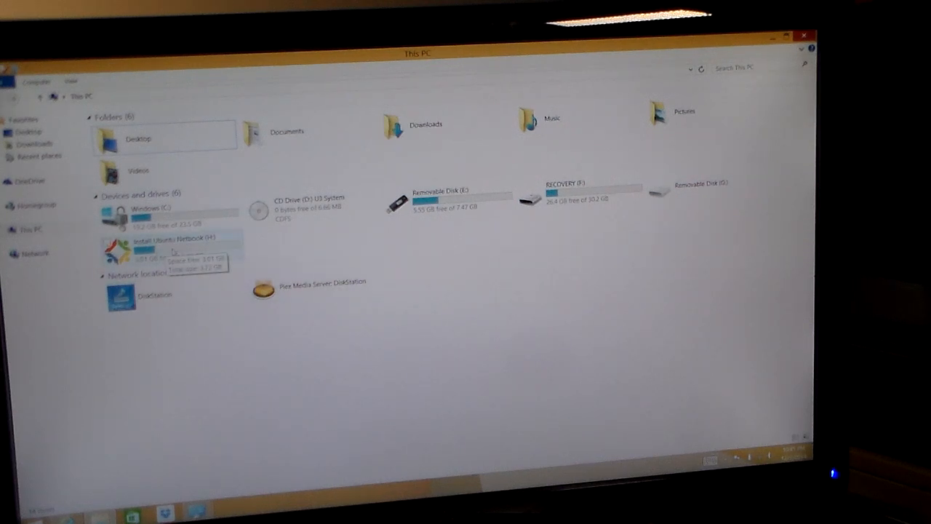
{"action": "left_click", "coordinate": [444, 190]}
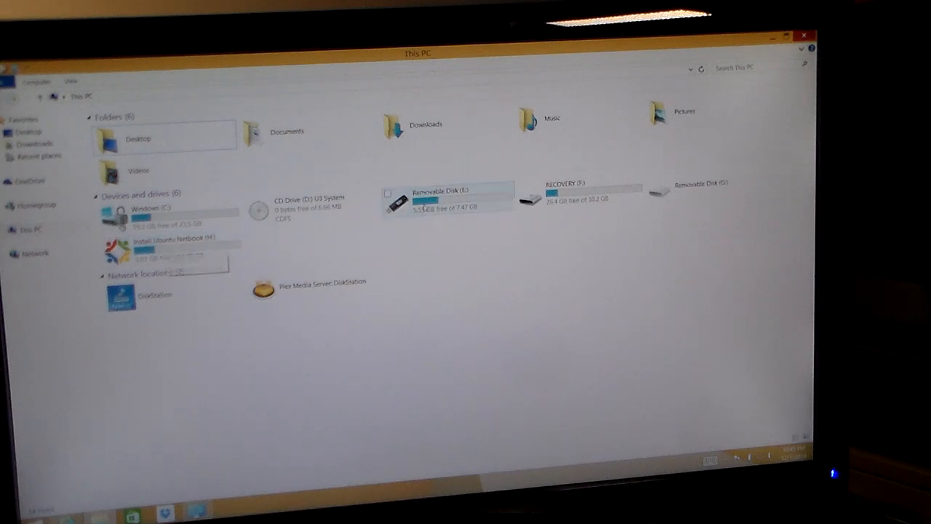
{"action": "left_click", "coordinate": [445, 191]}
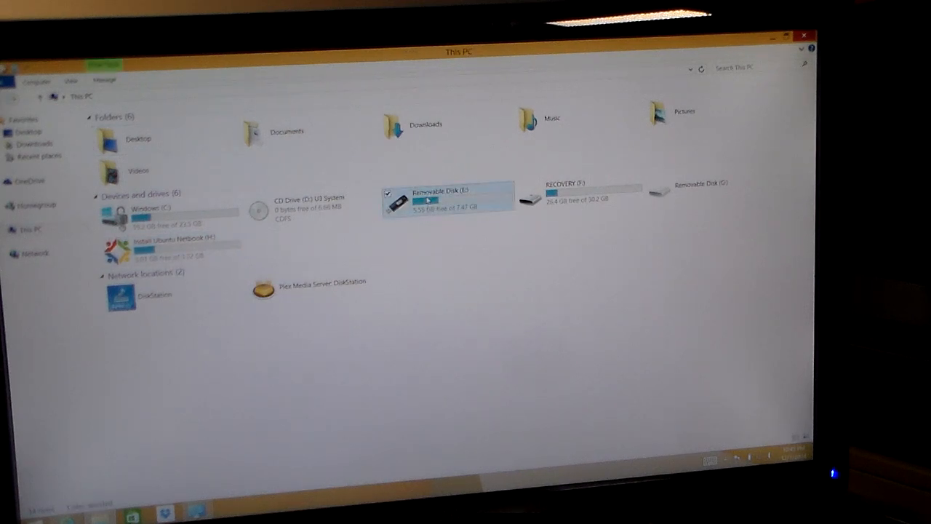
{"action": "double_click", "coordinate": [430, 197]}
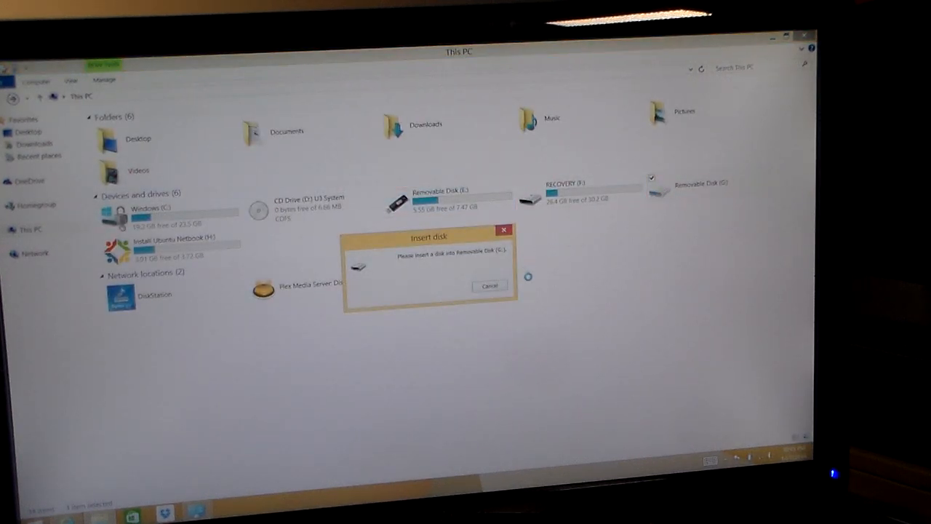
Step: Dismiss the Insert disk prompt, browse RECOVERY (F:), and return to This PC
{"action": "left_click", "coordinate": [489, 285]}
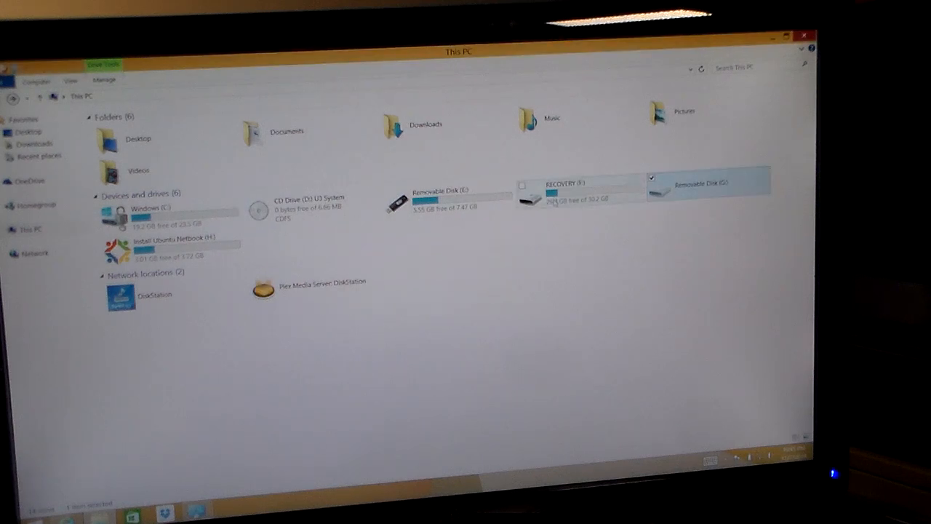
{"action": "double_click", "coordinate": [578, 185]}
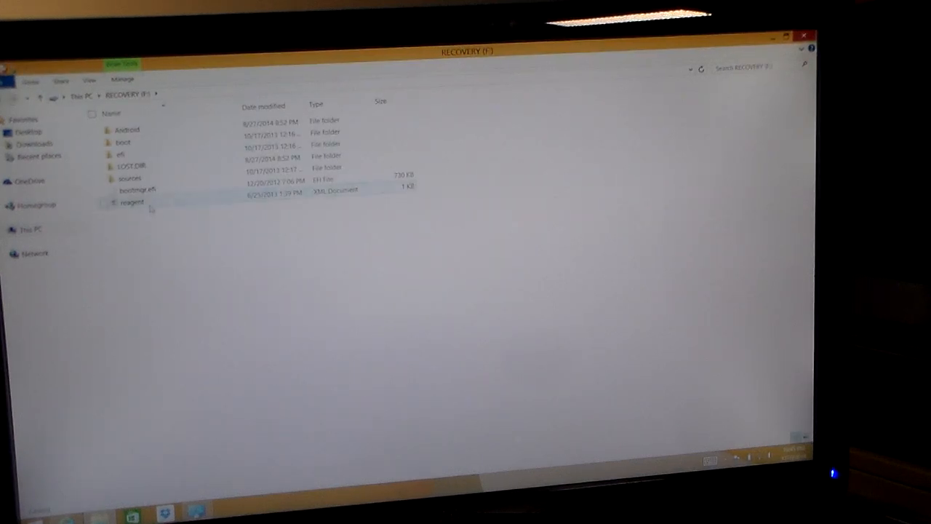
{"action": "left_click", "coordinate": [120, 155]}
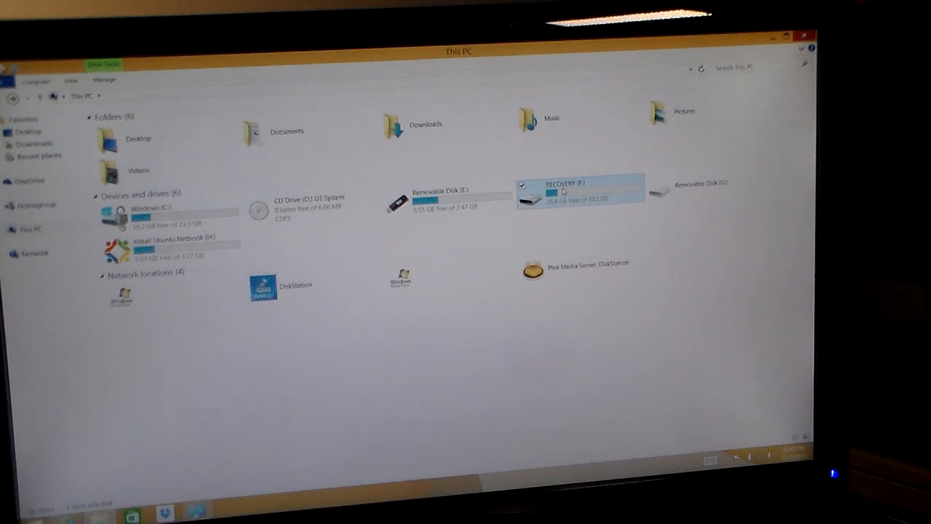
Step: Reopen RECOVERY (F:) to view its Android, boot, efi folders, then return to This PC
{"action": "double_click", "coordinate": [578, 191]}
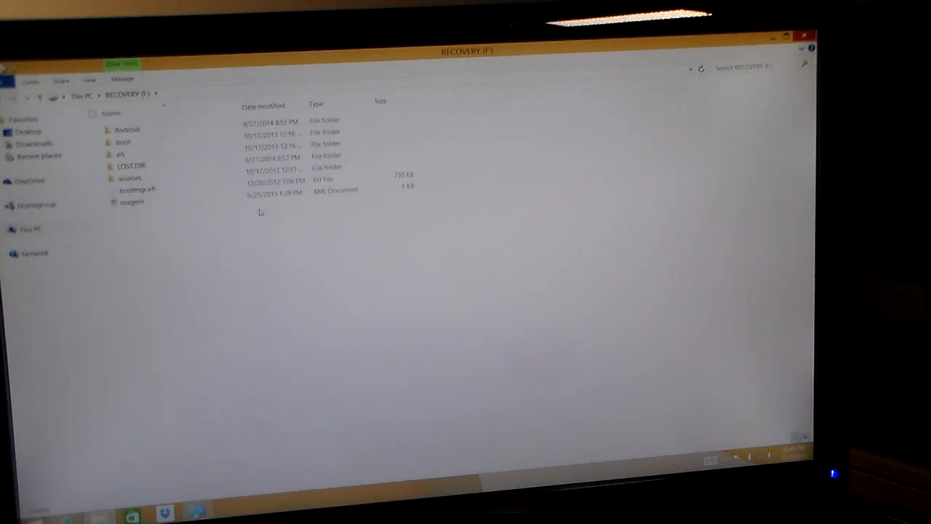
{"action": "left_click", "coordinate": [129, 177]}
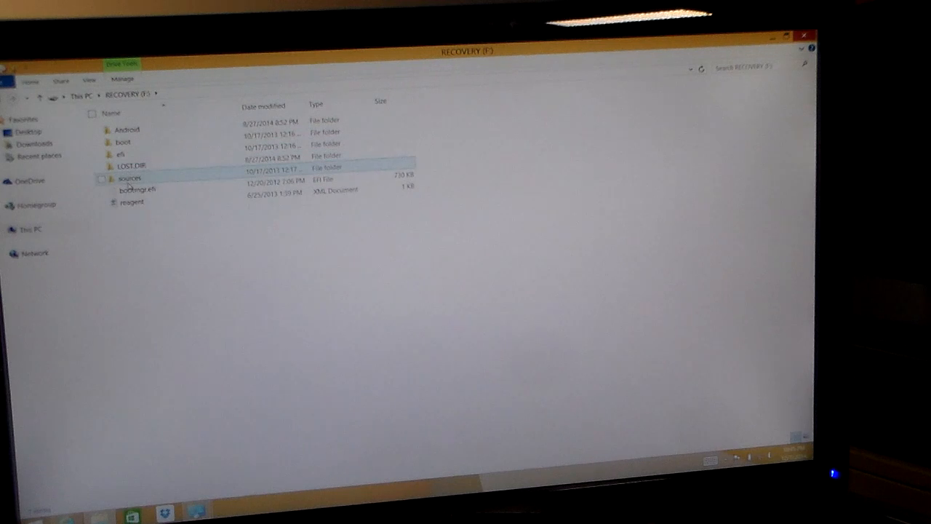
{"action": "double_click", "coordinate": [130, 177]}
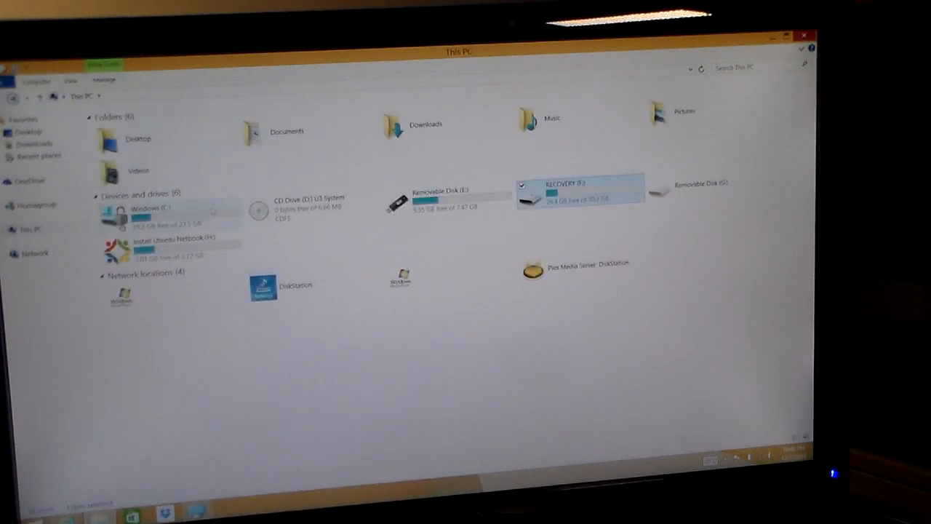
{"action": "left_click", "coordinate": [444, 193]}
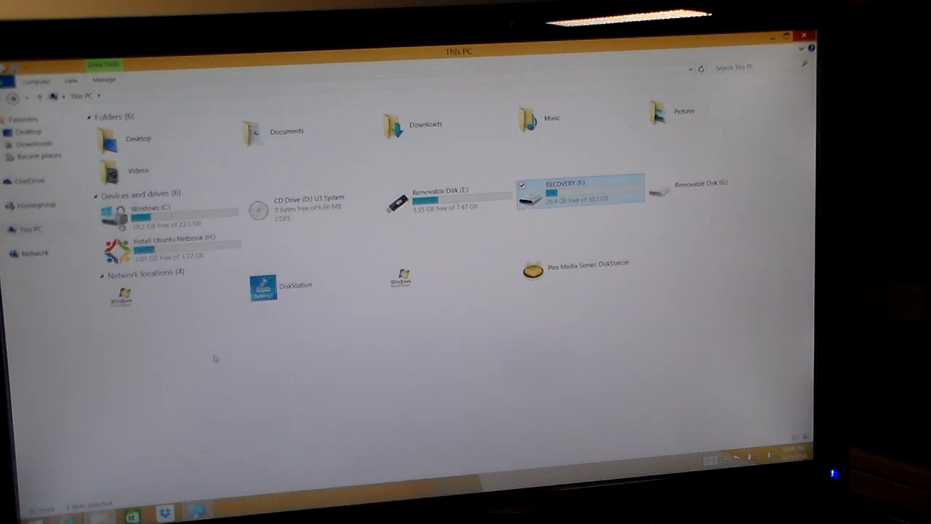
{"action": "left_click", "coordinate": [575, 263]}
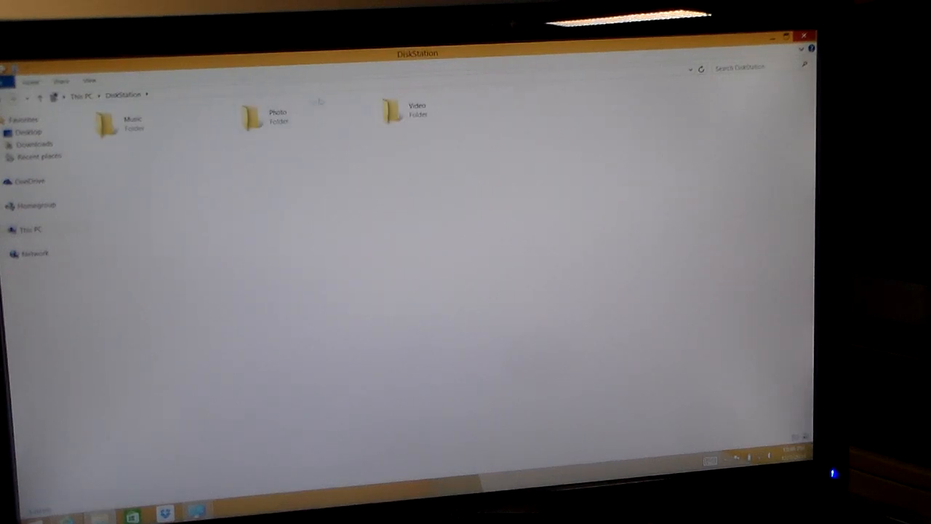
{"action": "left_click", "coordinate": [113, 124]}
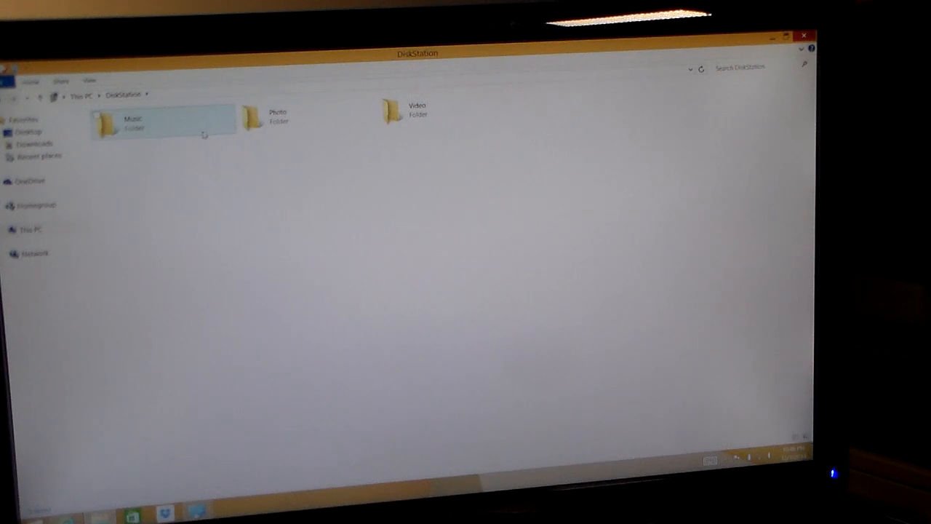
{"action": "left_click", "coordinate": [31, 229]}
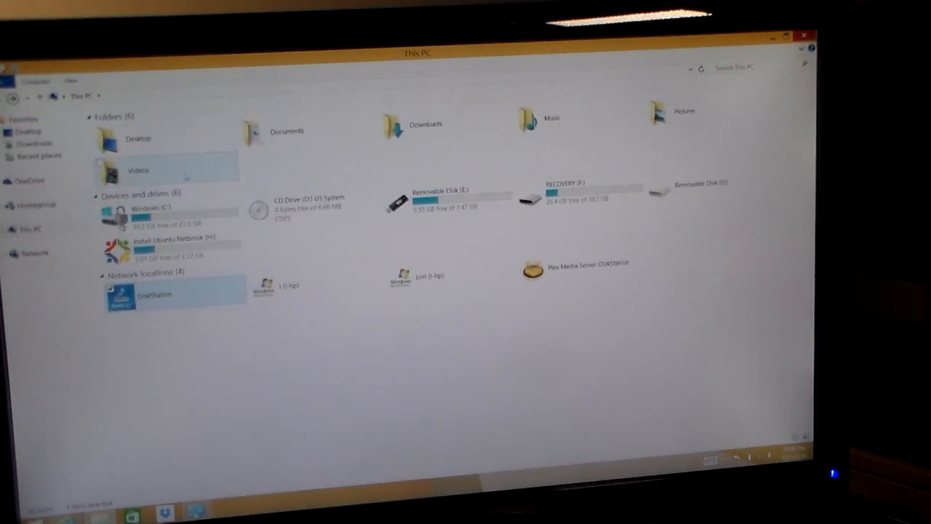